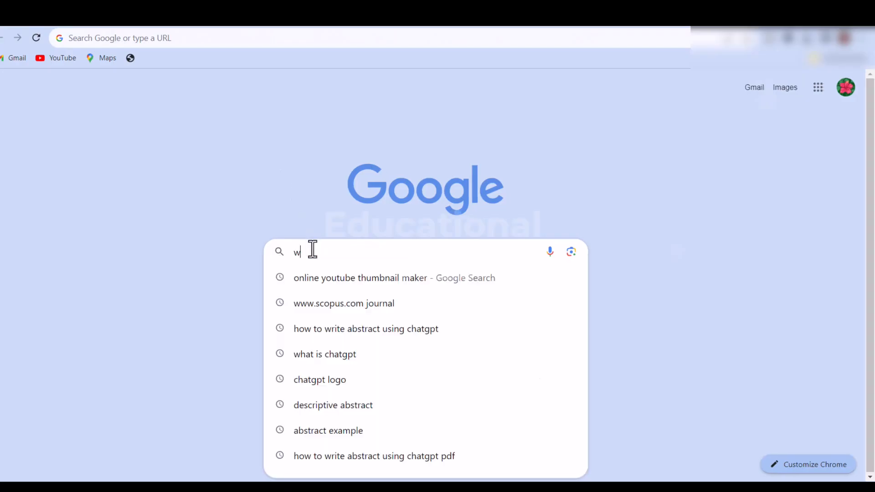
pyautogui.write('ww,sc')
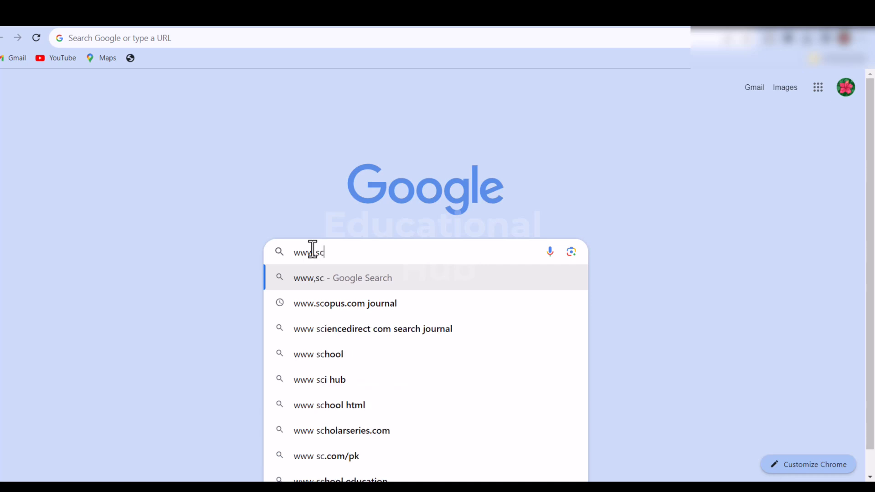
pyautogui.write('opus')
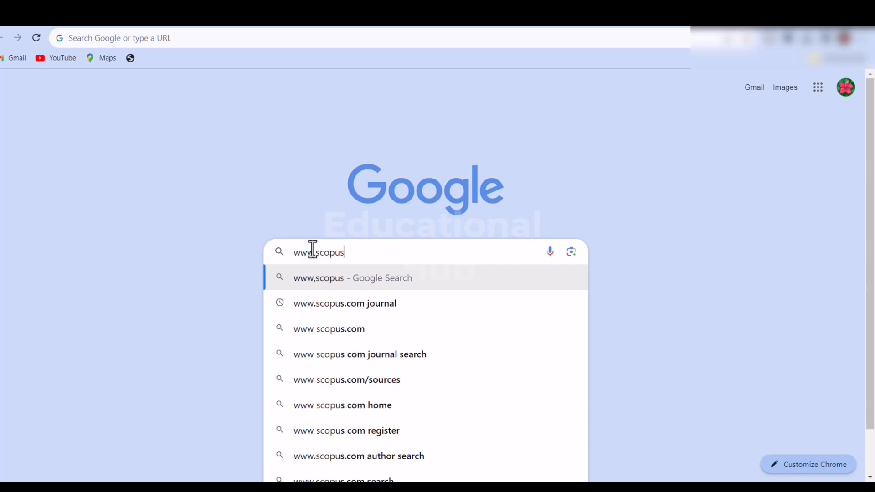
pyautogui.write(',com')
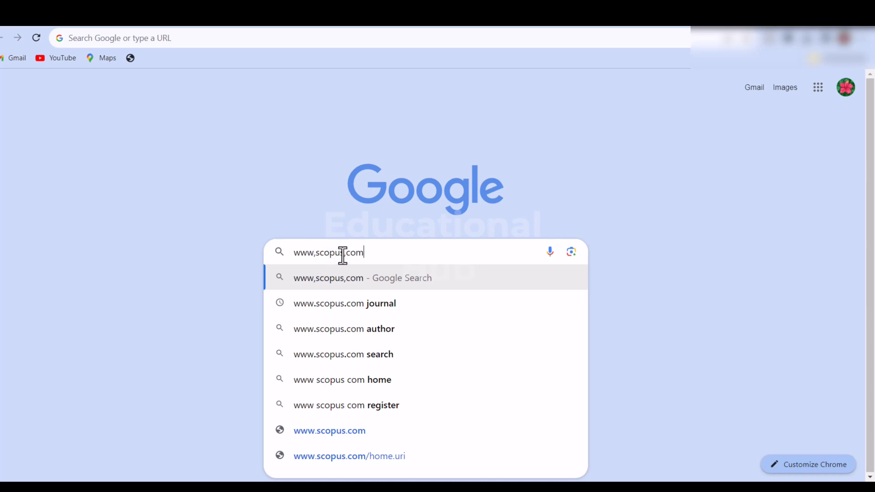
pyautogui.press('Backspace')
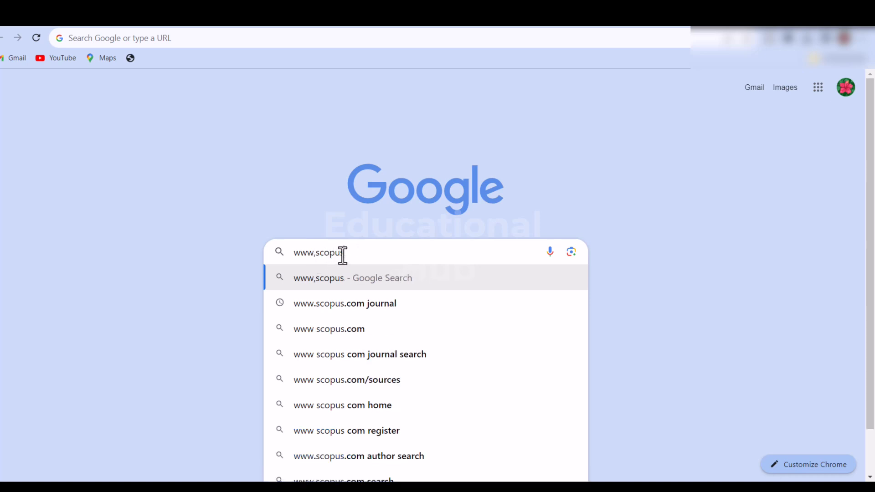
pyautogui.write('.com')
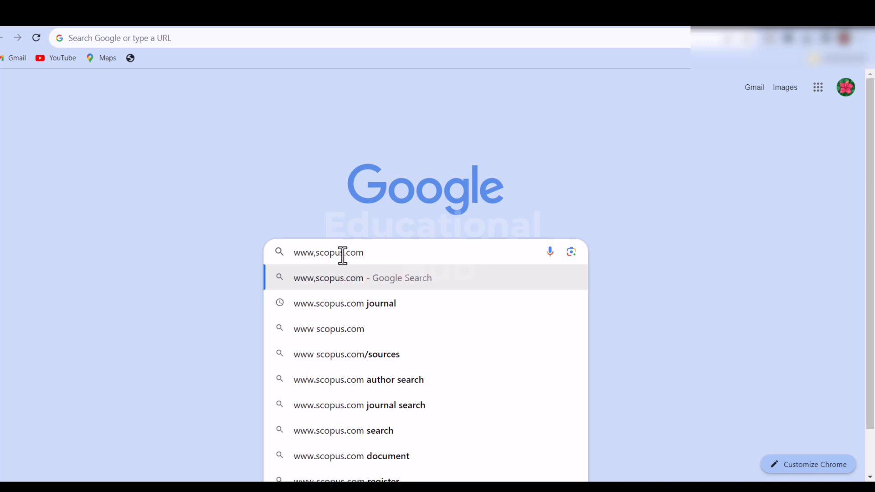
pyautogui.press('Return')
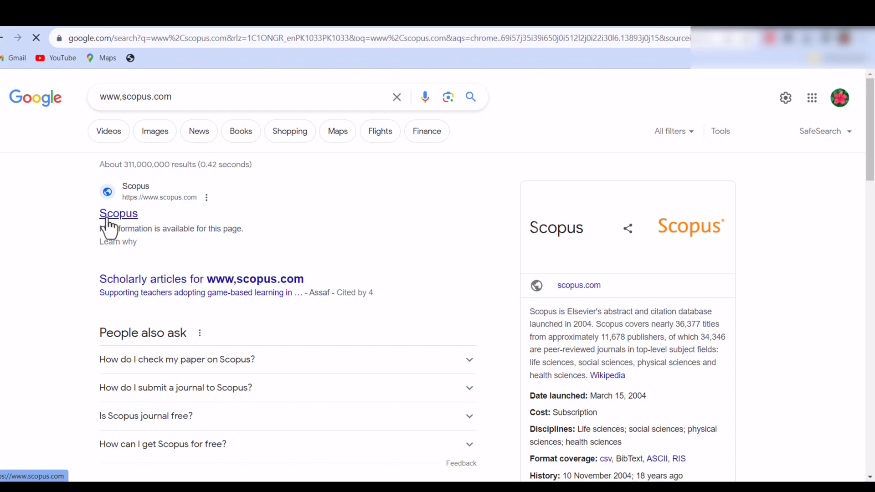
# Follow the top Scopus result to reach the Scopus Preview welcome page.
pyautogui.click(119, 213)
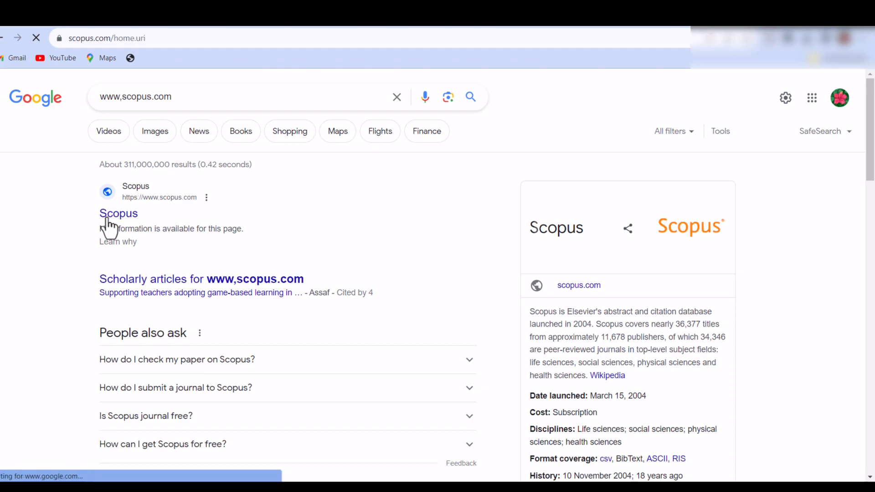
pyautogui.click(118, 213)
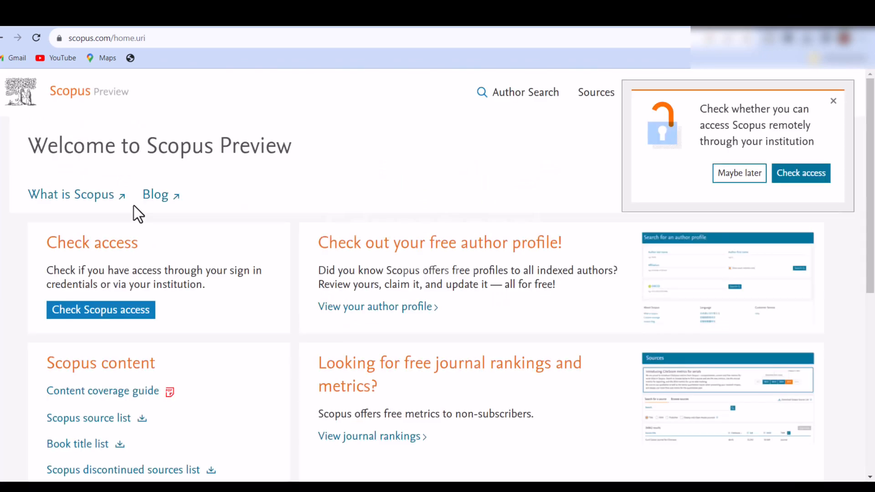
pyautogui.moveTo(596, 92)
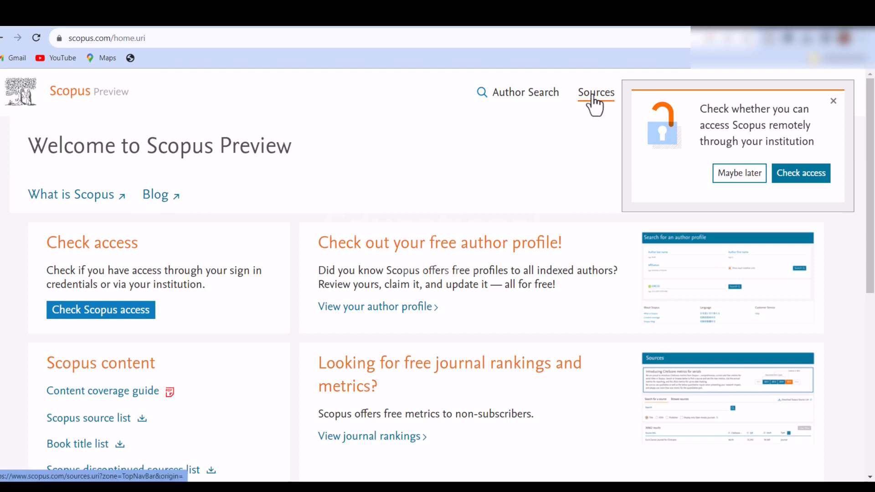
# Go to the Sources listing of 44,737 journals with 2022 CiteScore metrics.
pyautogui.click(595, 92)
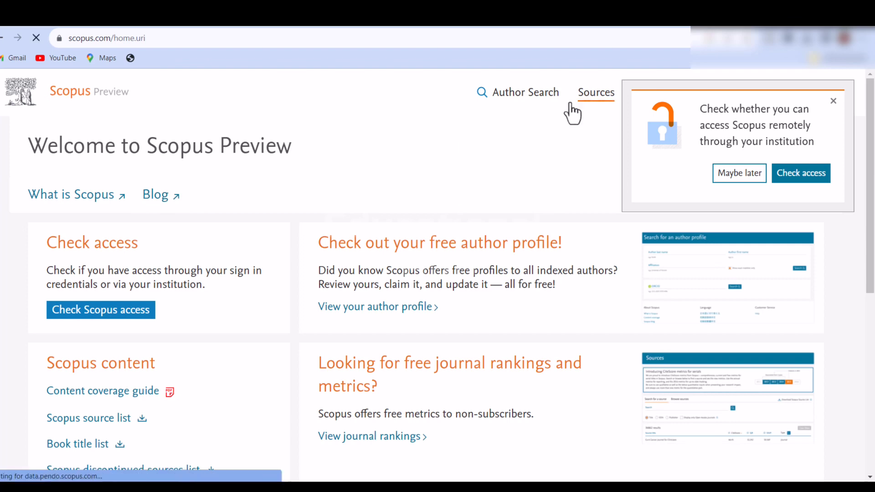
pyautogui.click(596, 92)
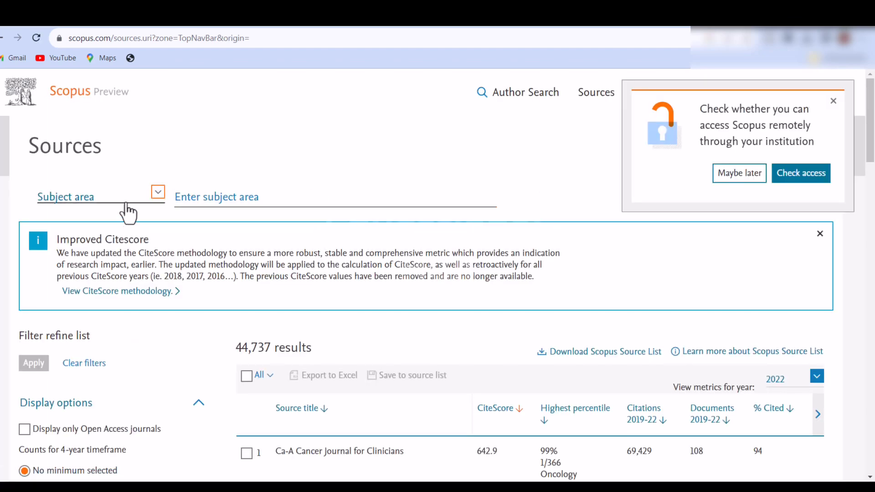
# Find sources by Title 'Nature Reviews Genetics', leaving one result with CiteScore 73.2.
pyautogui.click(157, 192)
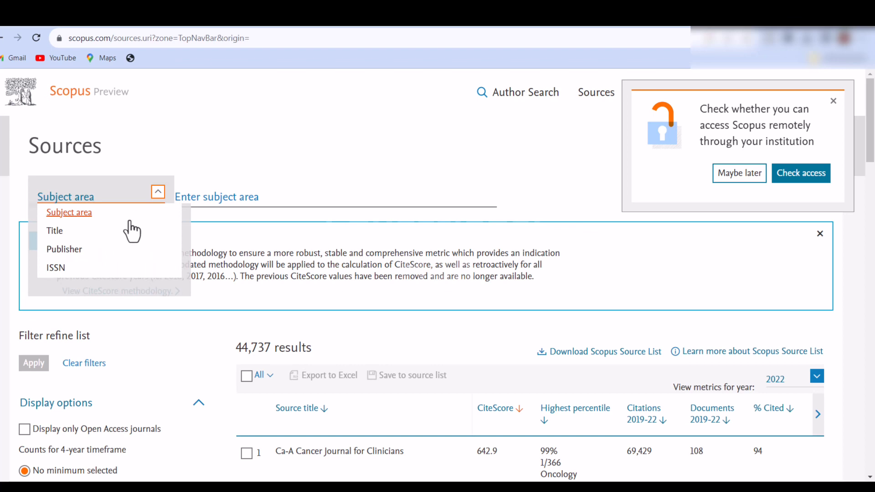
pyautogui.moveTo(64, 248)
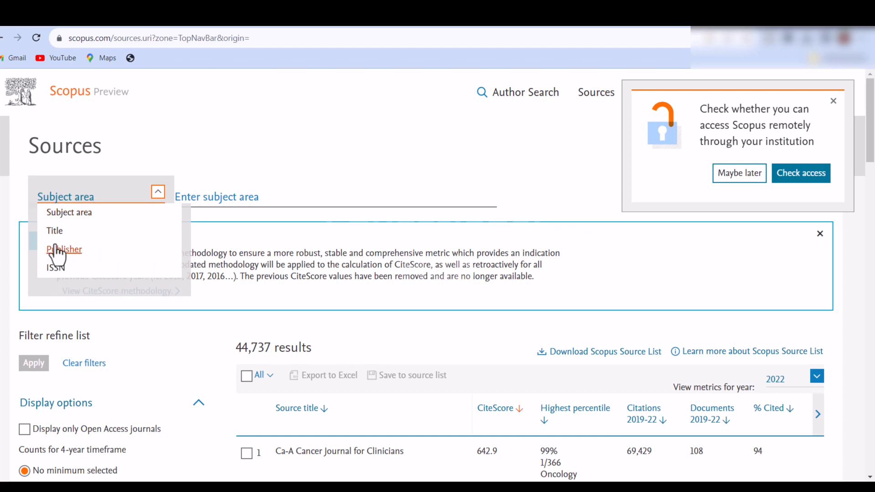
pyautogui.click(54, 229)
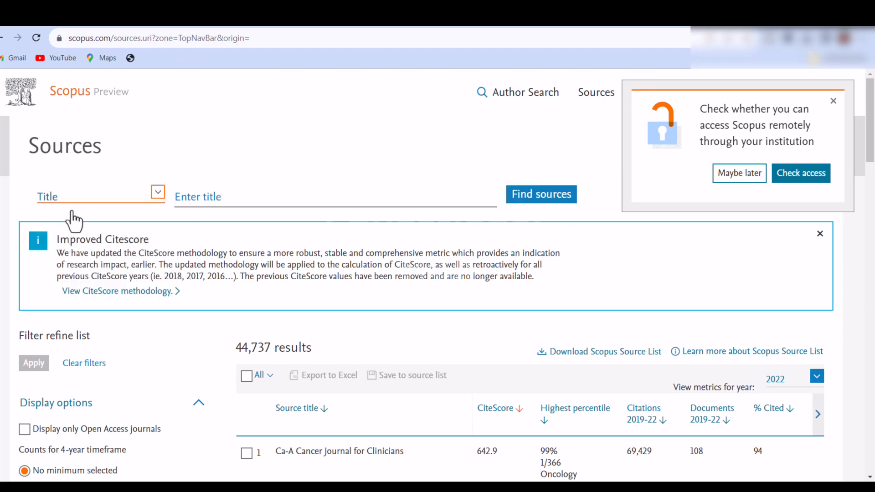
pyautogui.click(335, 197)
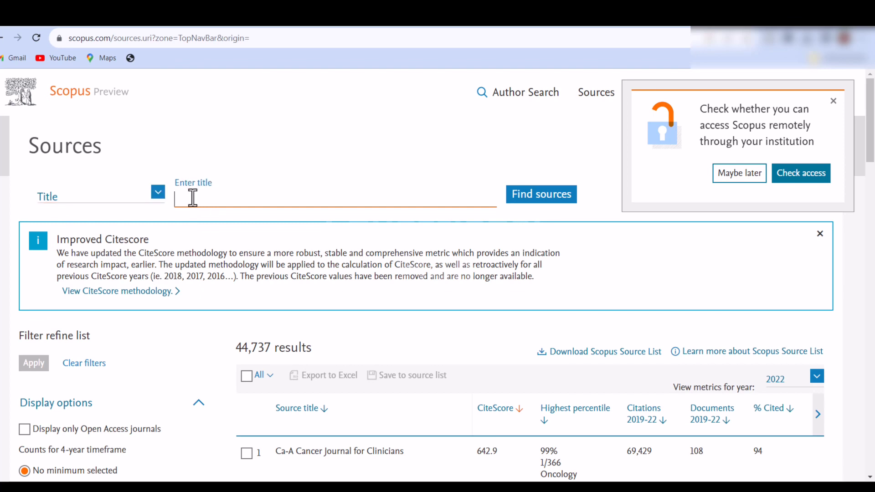
pyautogui.write('Nature Reviews Genetics')
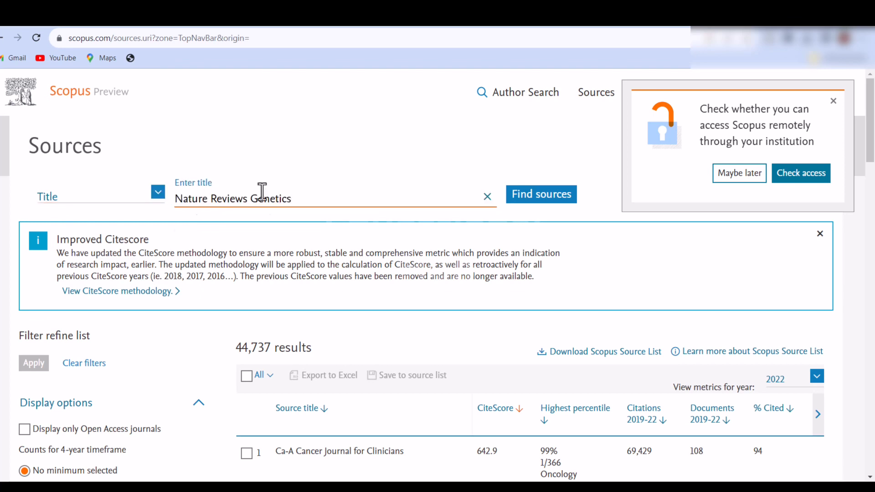
pyautogui.moveTo(488, 211)
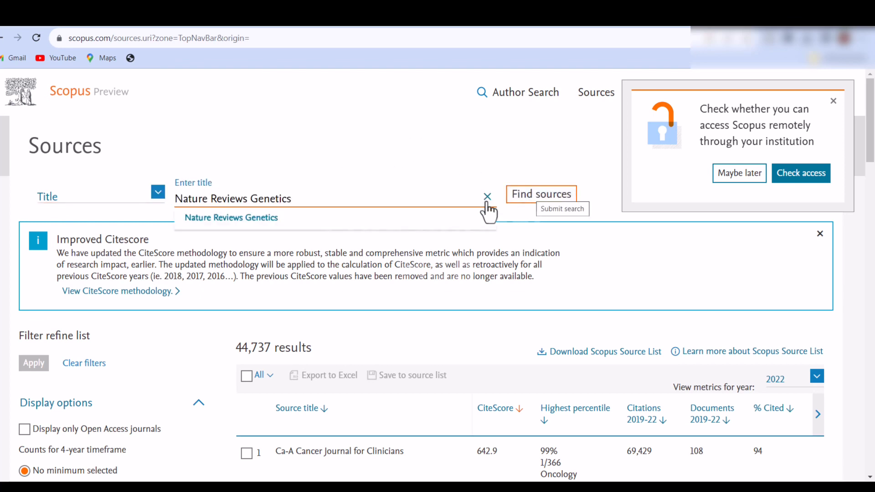
pyautogui.click(540, 194)
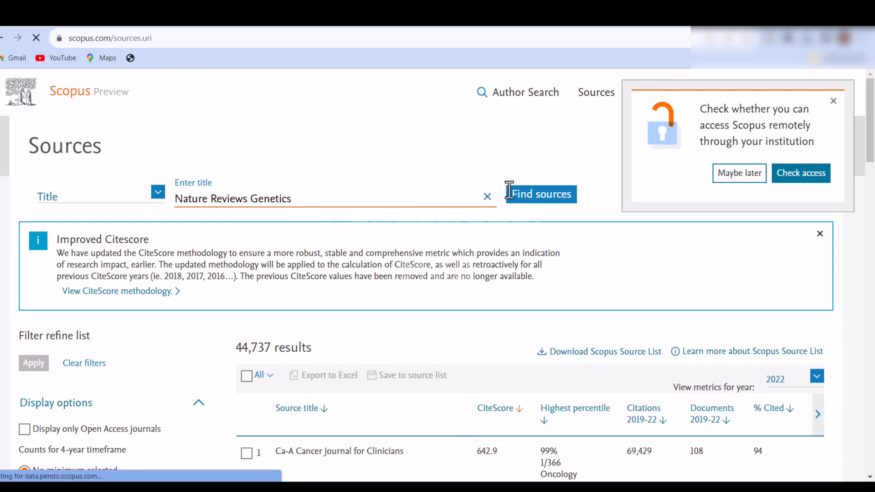
pyautogui.click(540, 193)
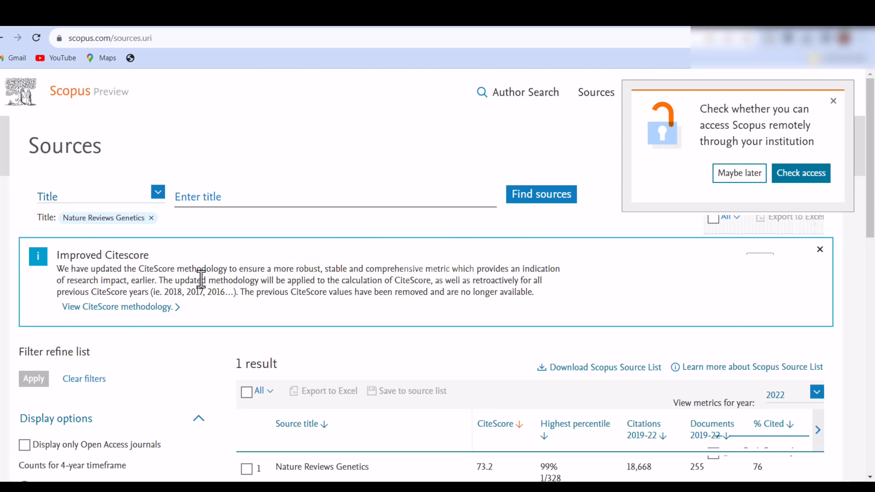
pyautogui.scroll(-3)
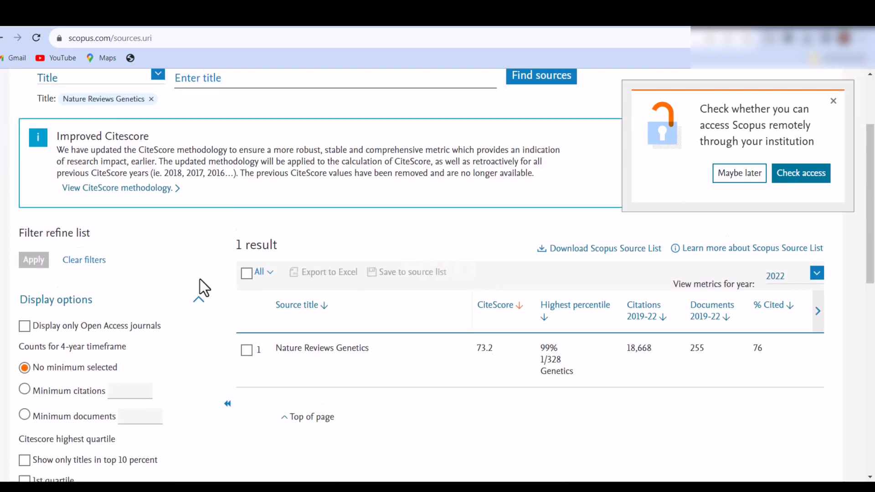
pyautogui.scroll(-3)
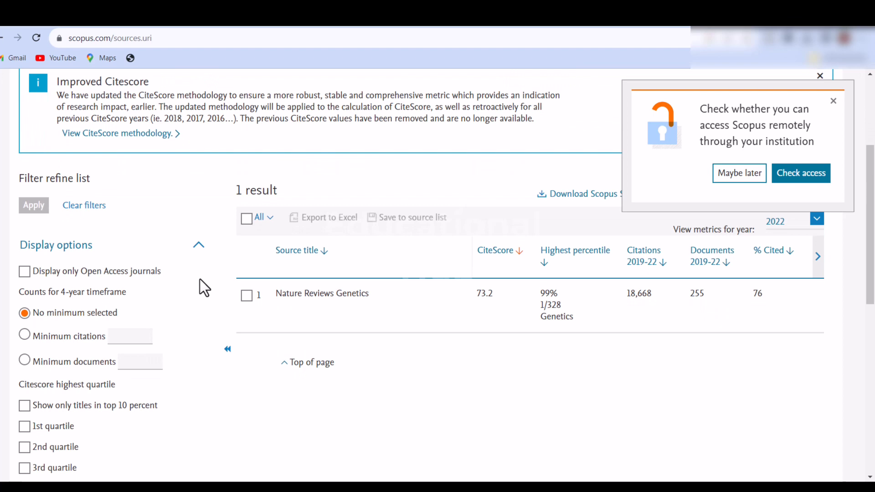
pyautogui.scroll(-3)
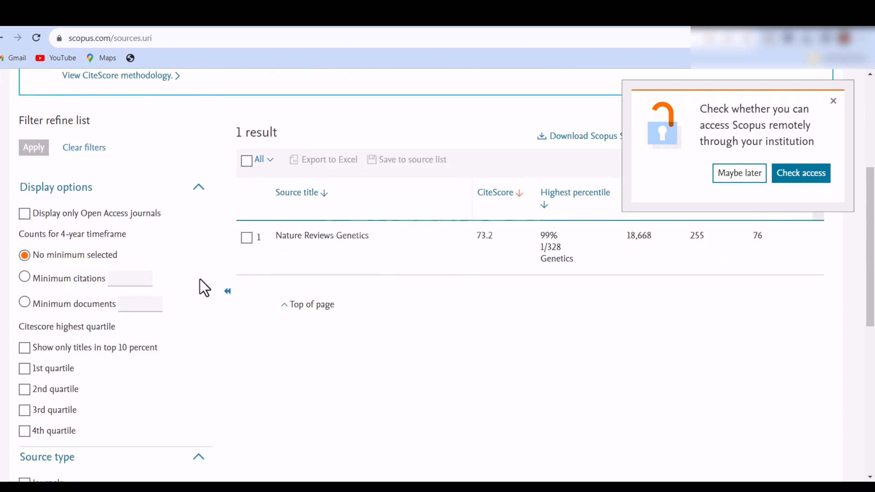
pyautogui.moveTo(200, 228)
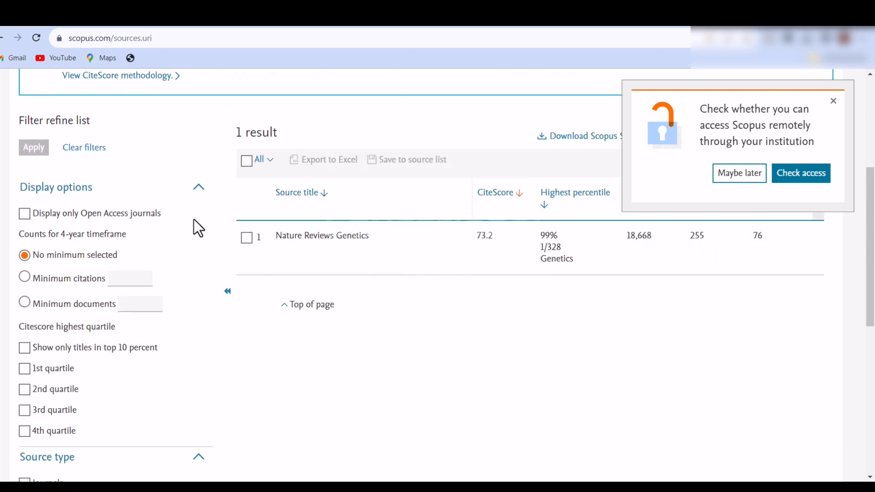
pyautogui.scroll(-3)
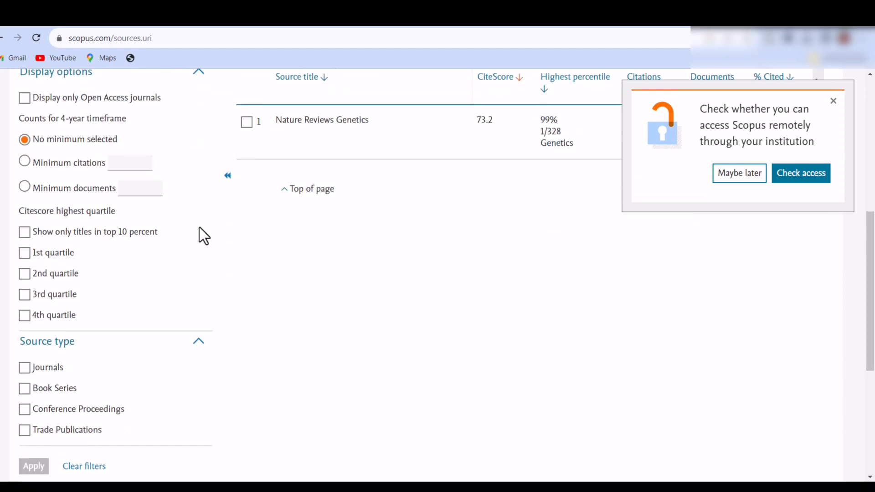
pyautogui.scroll(3)
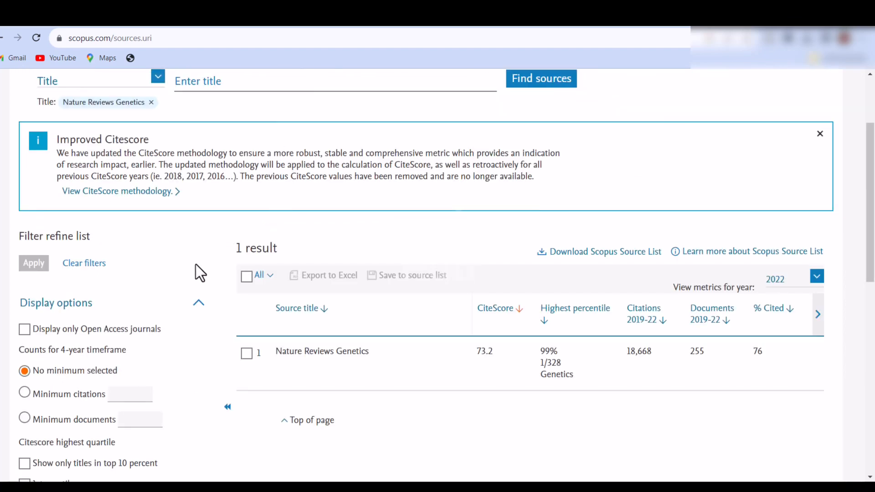
pyautogui.moveTo(299, 327)
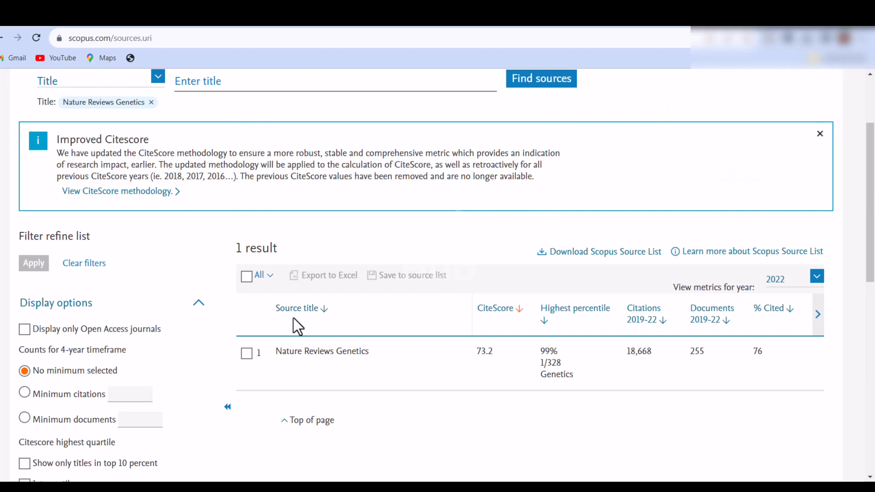
pyautogui.moveTo(299, 310)
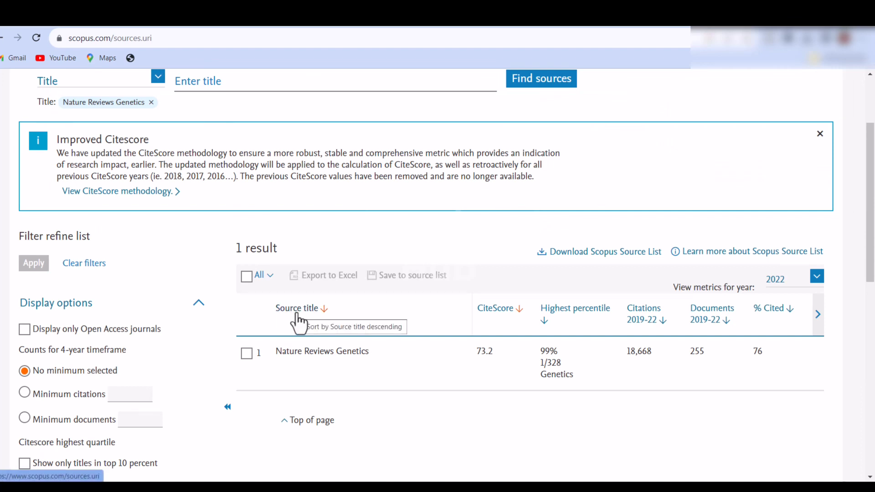
pyautogui.moveTo(429, 379)
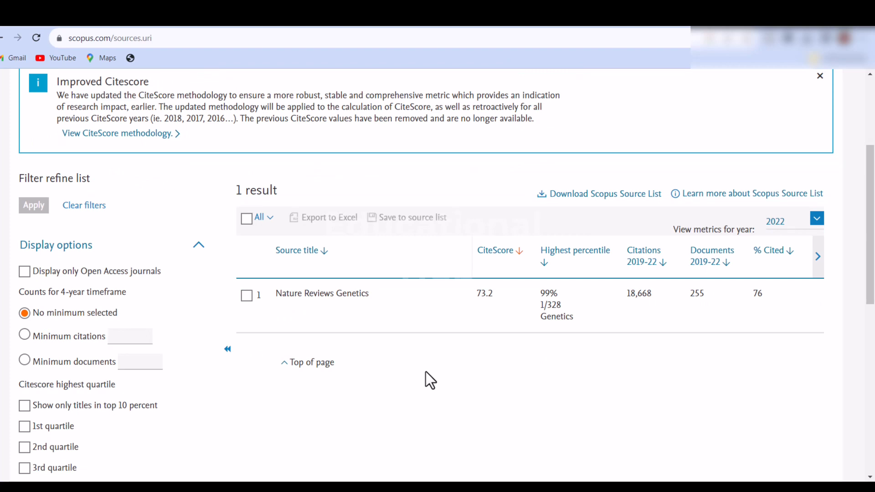
pyautogui.moveTo(389, 380)
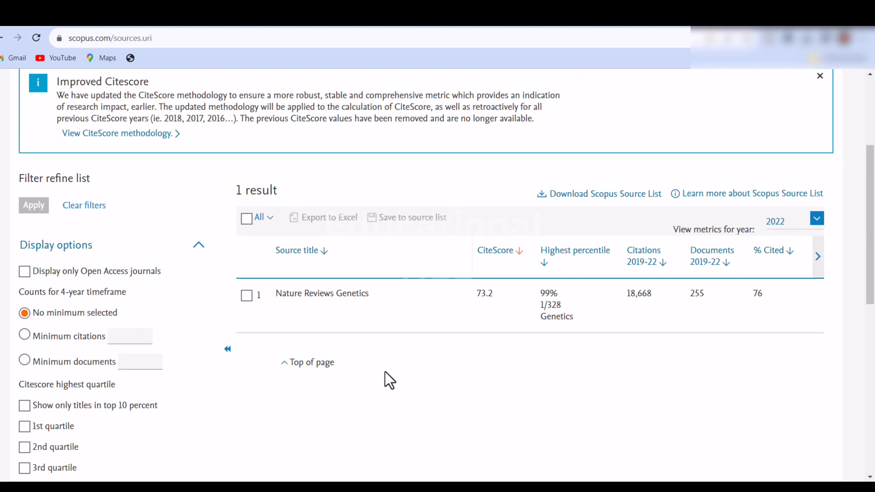
pyautogui.moveTo(378, 387)
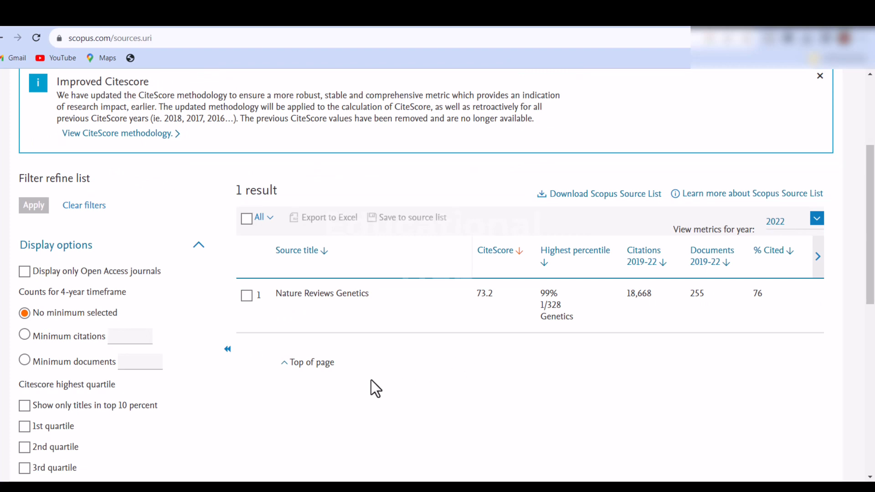
pyautogui.scroll(-3)
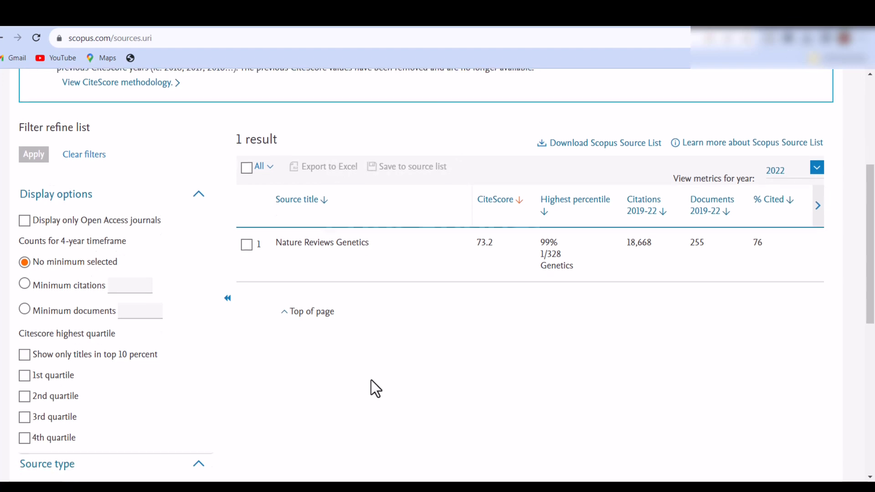